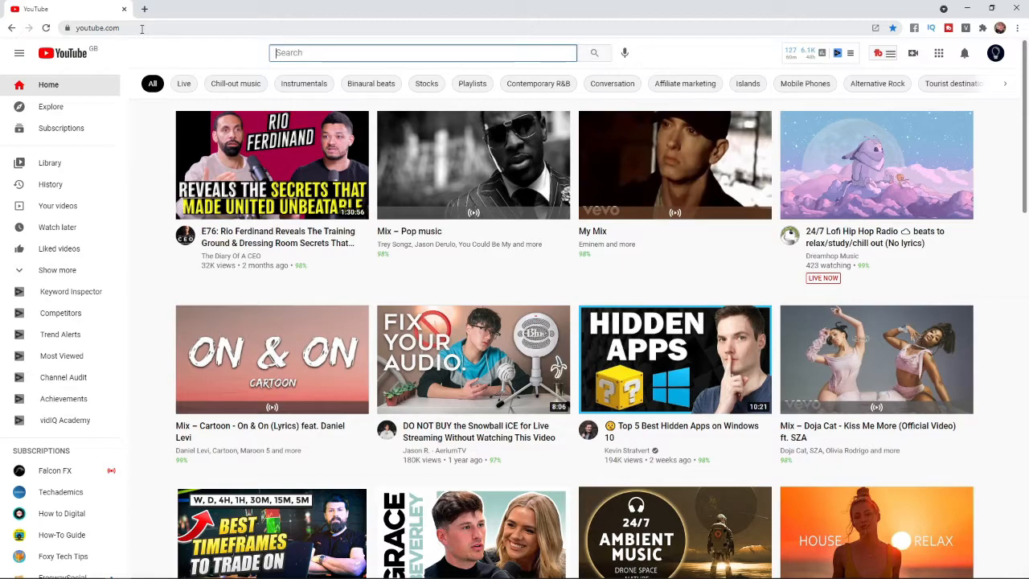
{"action": "mouse_move", "coordinate": [231, 44]}
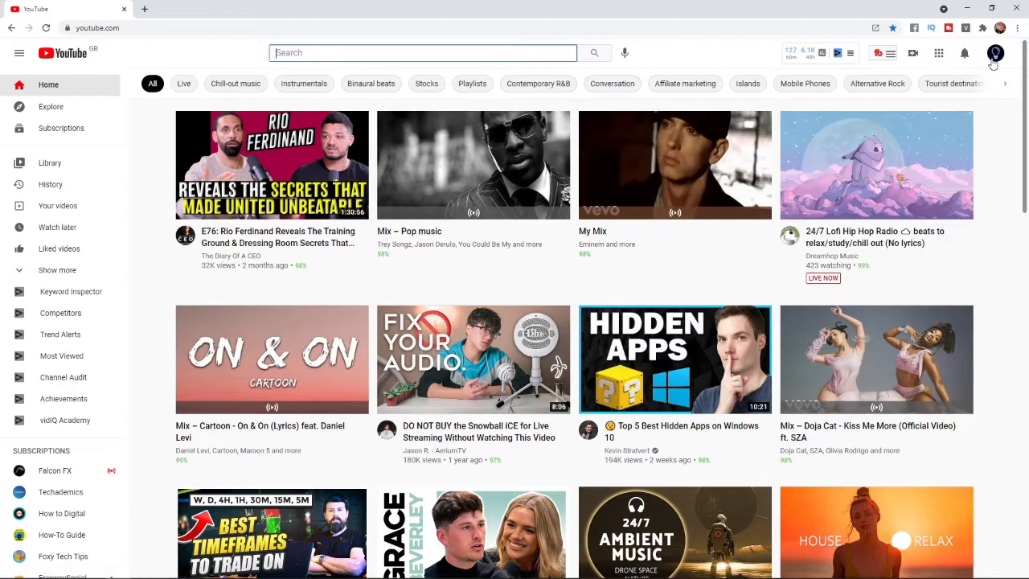
Bring up the account menu from the profile avatar at the top right
{"action": "left_click", "coordinate": [995, 53]}
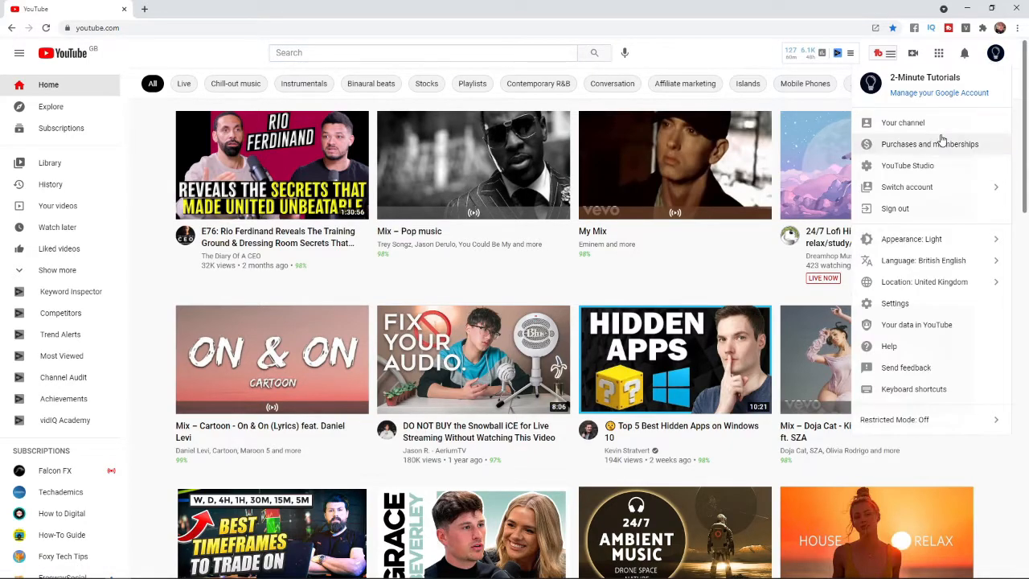
Go to the 2-Minute Tutorials channel's own page via 'Your channel'
{"action": "left_click", "coordinate": [903, 122]}
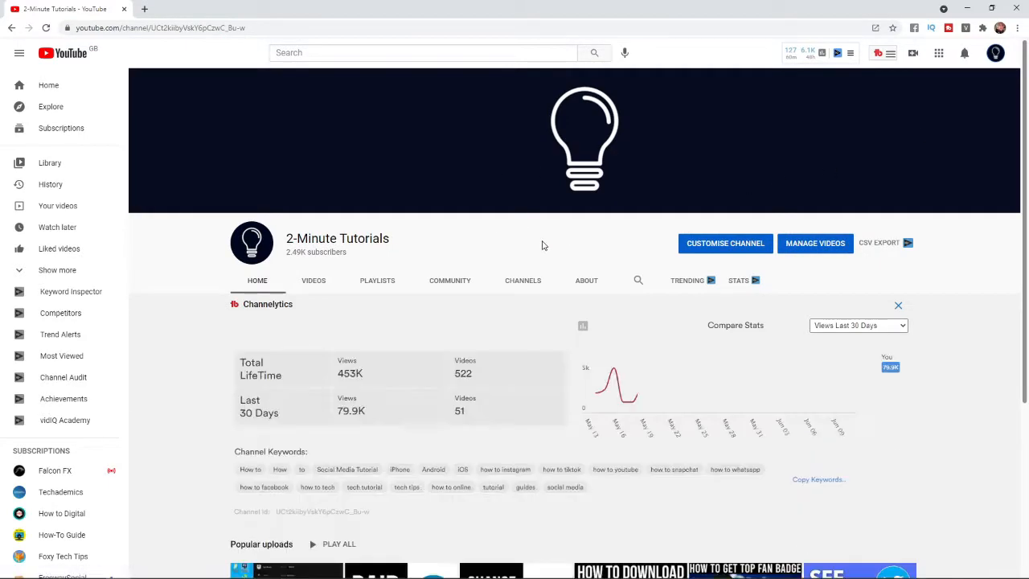
{"action": "mouse_move", "coordinate": [643, 214]}
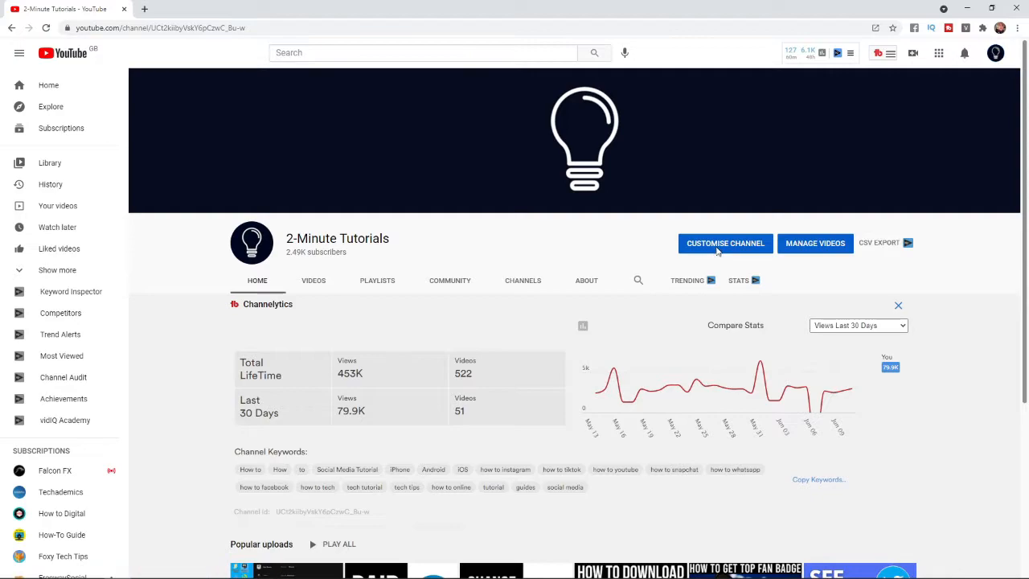
Enter Channel customisation in YouTube Studio via 'Customise Channel'
{"action": "left_click", "coordinate": [723, 242]}
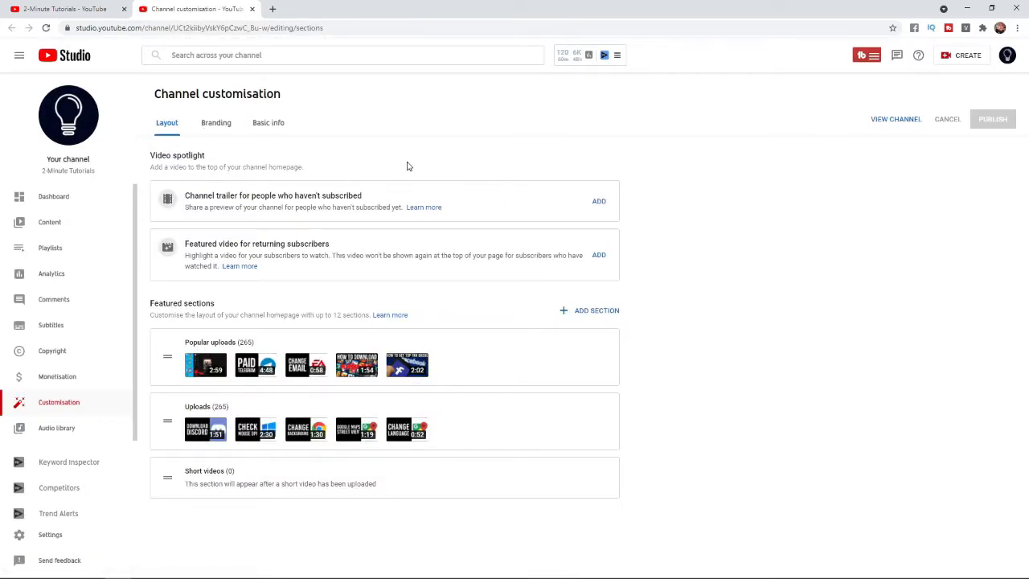
{"action": "mouse_move", "coordinate": [234, 206]}
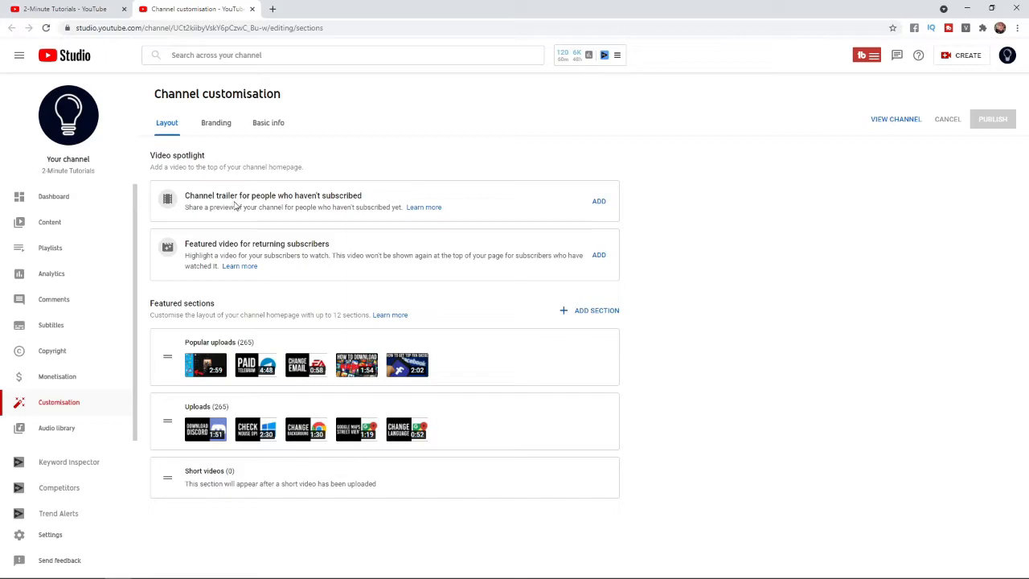
{"action": "mouse_move", "coordinate": [176, 246]}
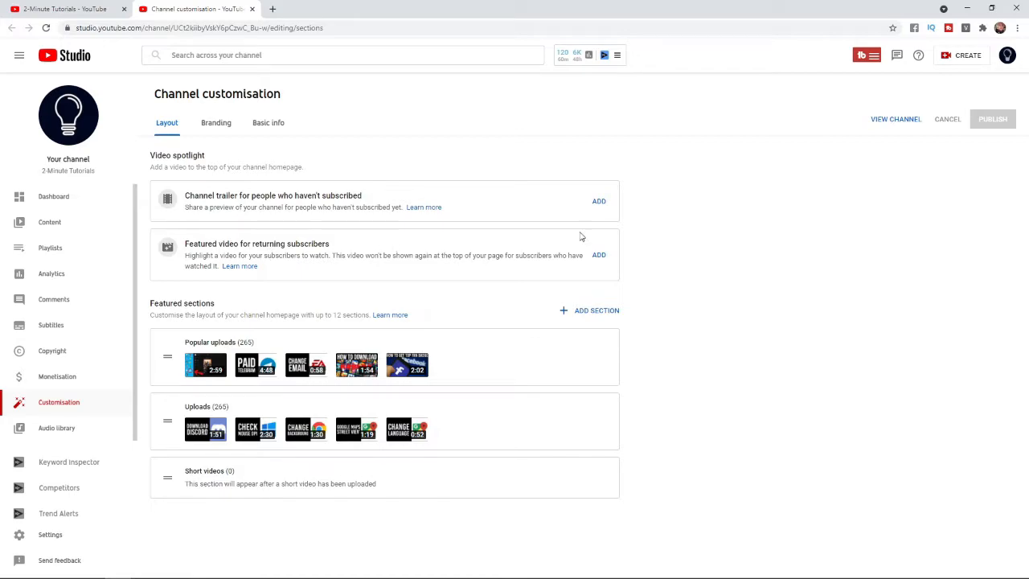
{"action": "mouse_move", "coordinate": [583, 175]}
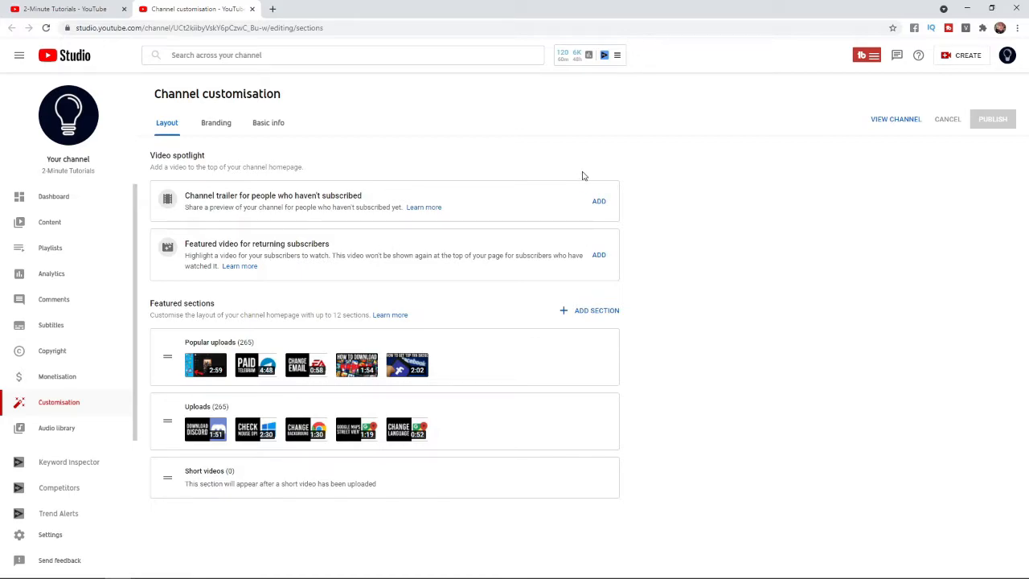
{"action": "mouse_move", "coordinate": [633, 254]}
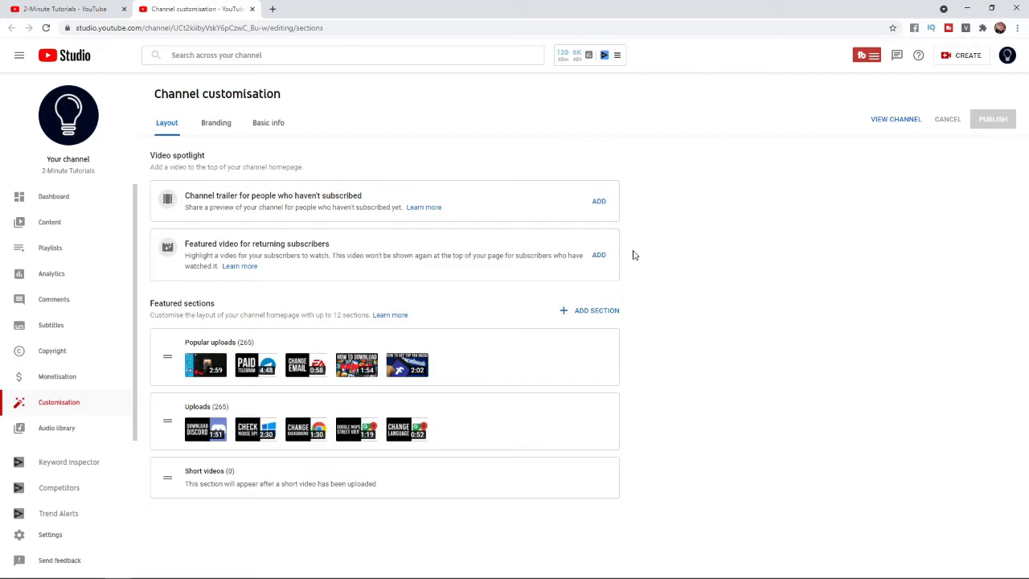
{"action": "mouse_move", "coordinate": [641, 209]}
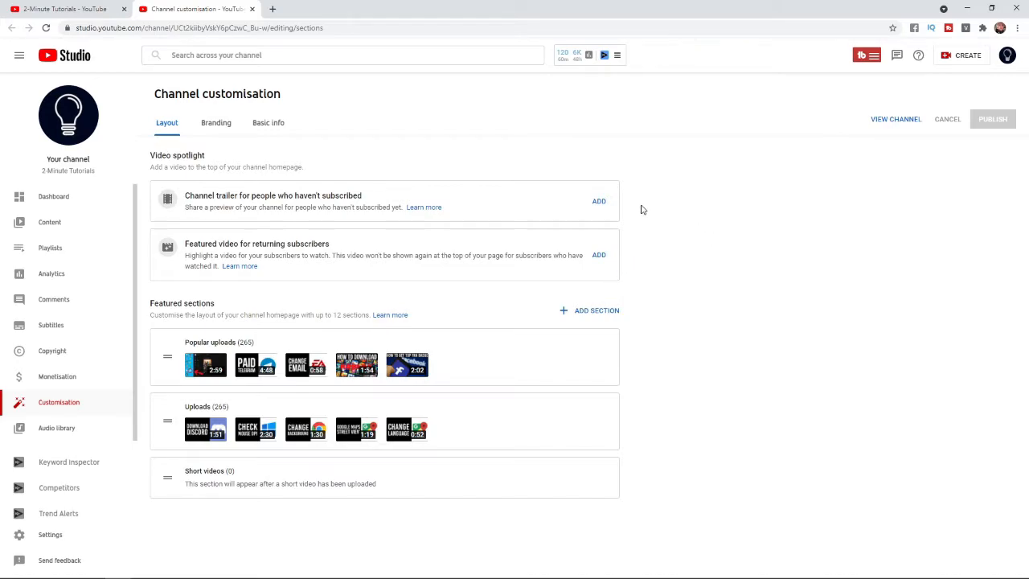
{"action": "mouse_move", "coordinate": [598, 254]}
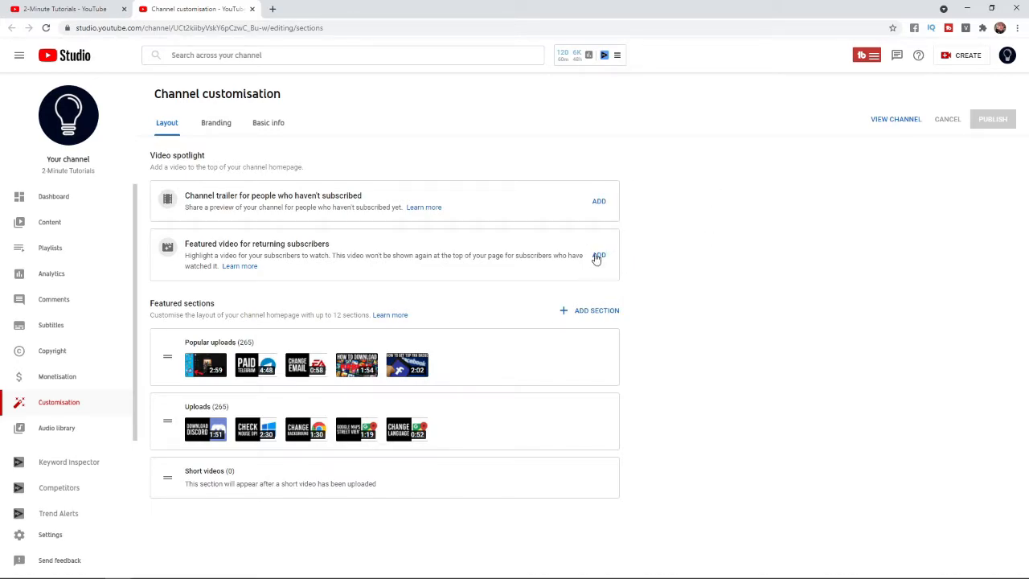
{"action": "mouse_move", "coordinate": [598, 200]}
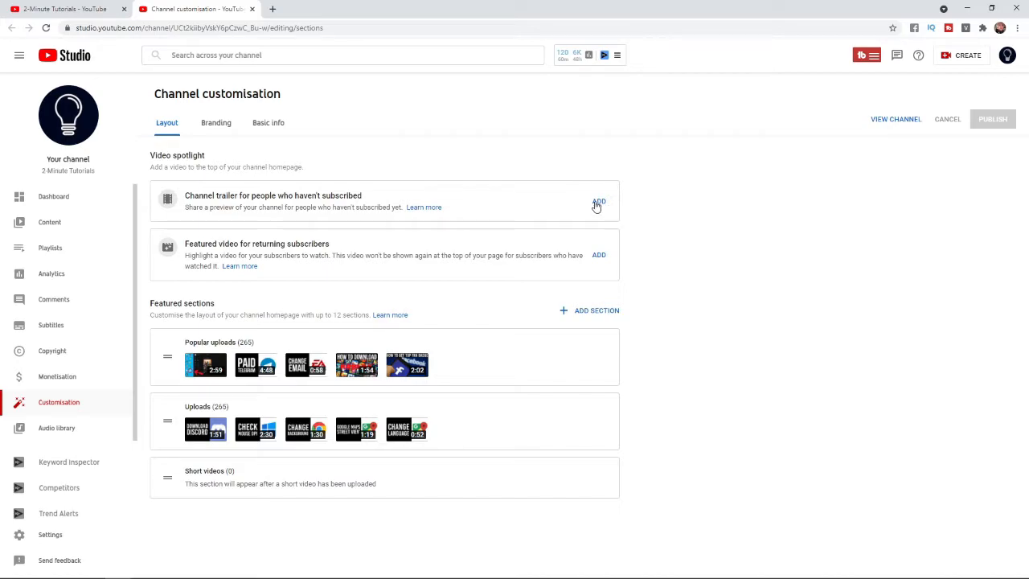
Add a non-subscriber channel trailer and pick the Highlight Mouse Pointer video from the uploads list
{"action": "left_click", "coordinate": [598, 201]}
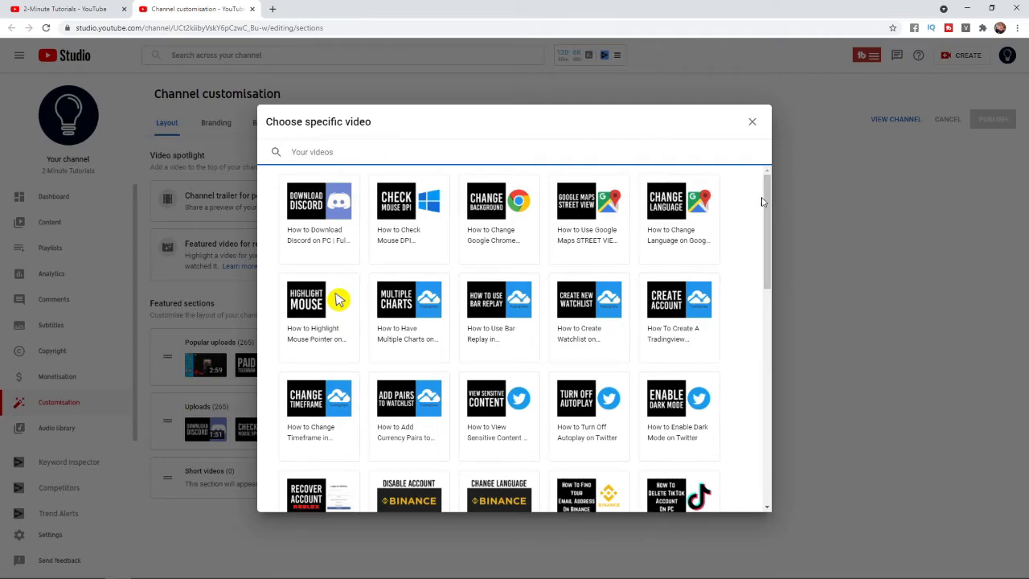
{"action": "scroll", "scroll_direction": "down", "scroll_amount": 3}
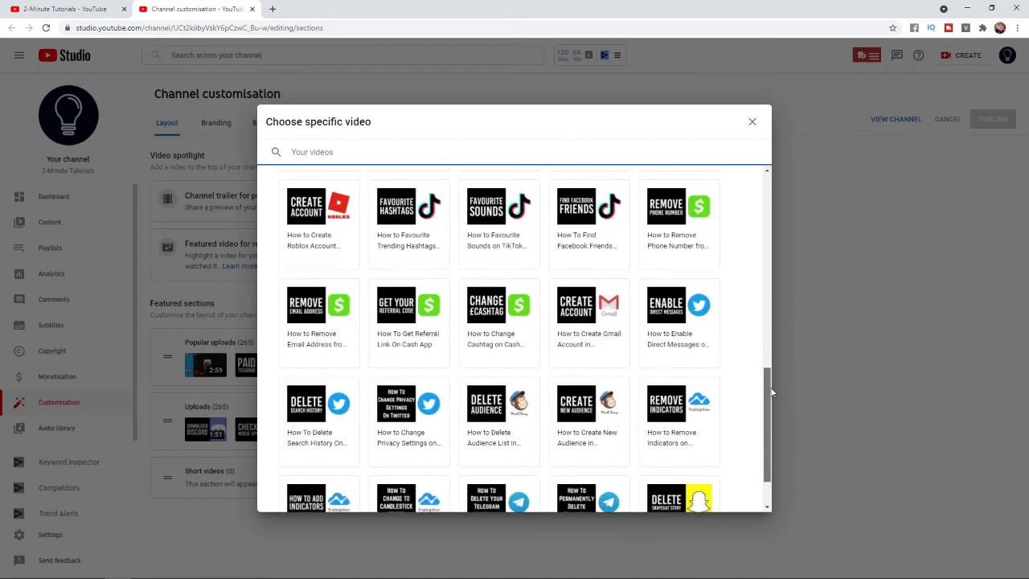
{"action": "scroll", "scroll_direction": "down", "scroll_amount": 3}
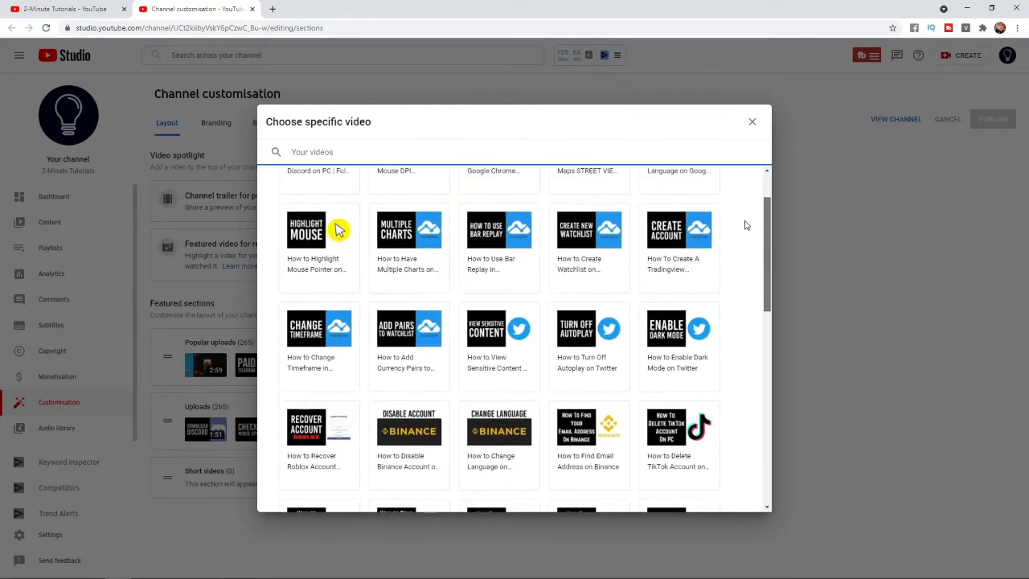
{"action": "left_click", "coordinate": [318, 231]}
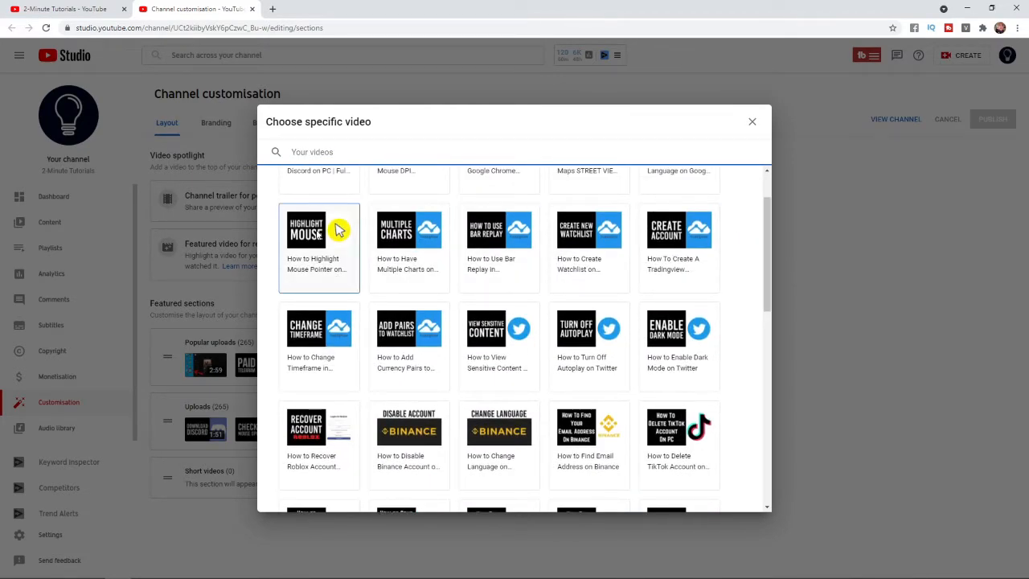
Set 'How to Highlight Mouse Pointer on Windows 10 PC' as the non-subscriber trailer
{"action": "left_click", "coordinate": [318, 229]}
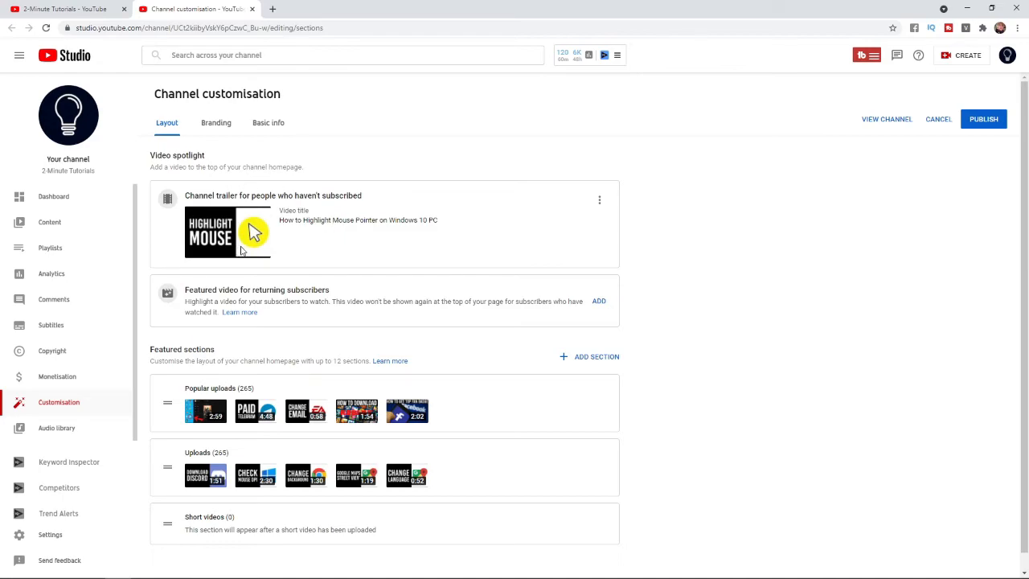
{"action": "mouse_move", "coordinate": [984, 119]}
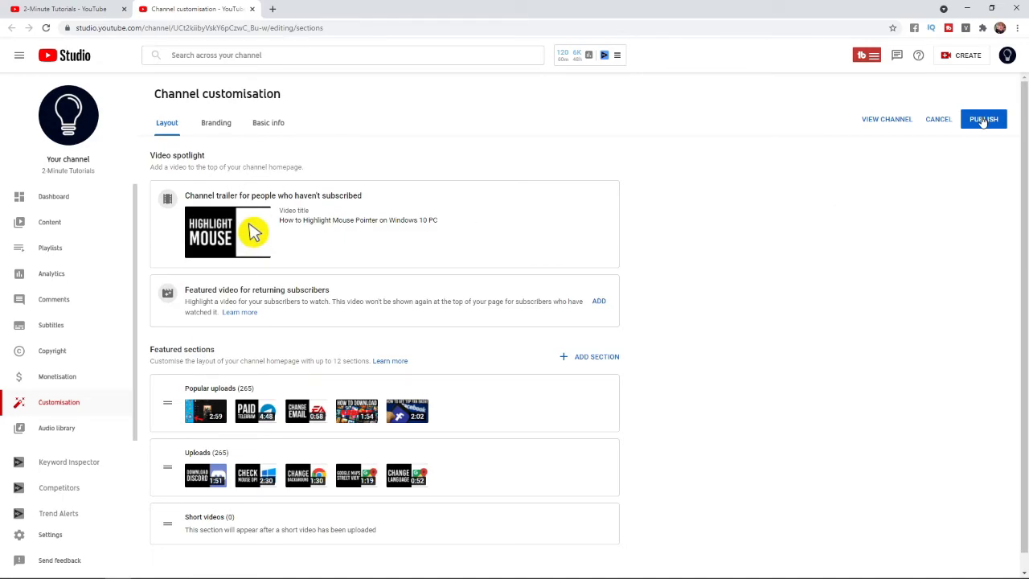
{"action": "mouse_move", "coordinate": [312, 289]}
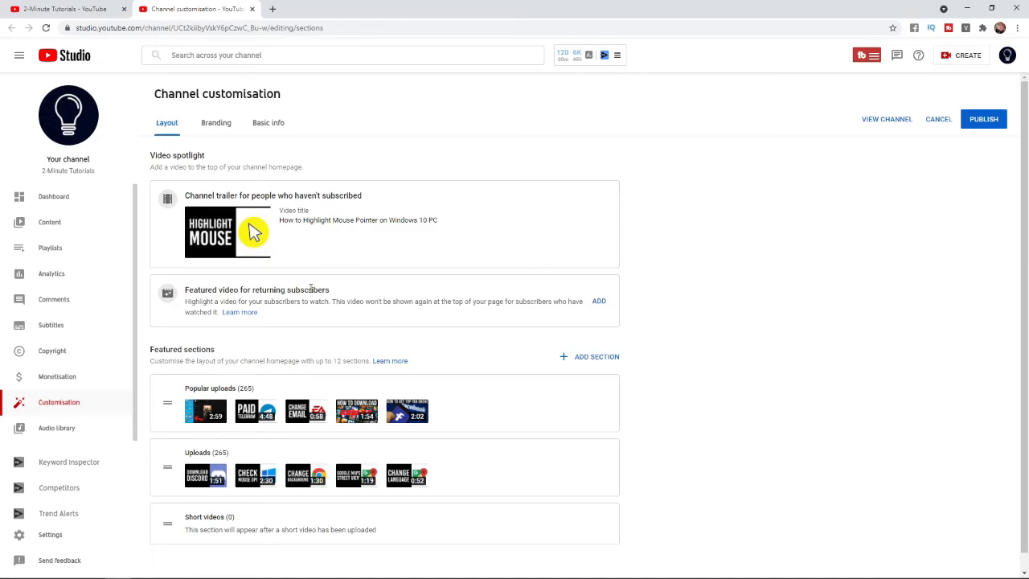